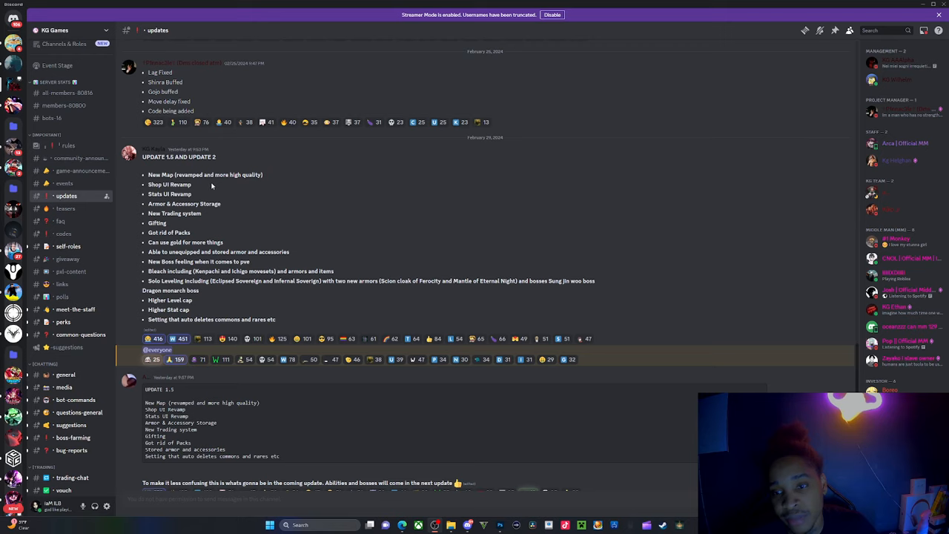
mouse_move(255, 183)
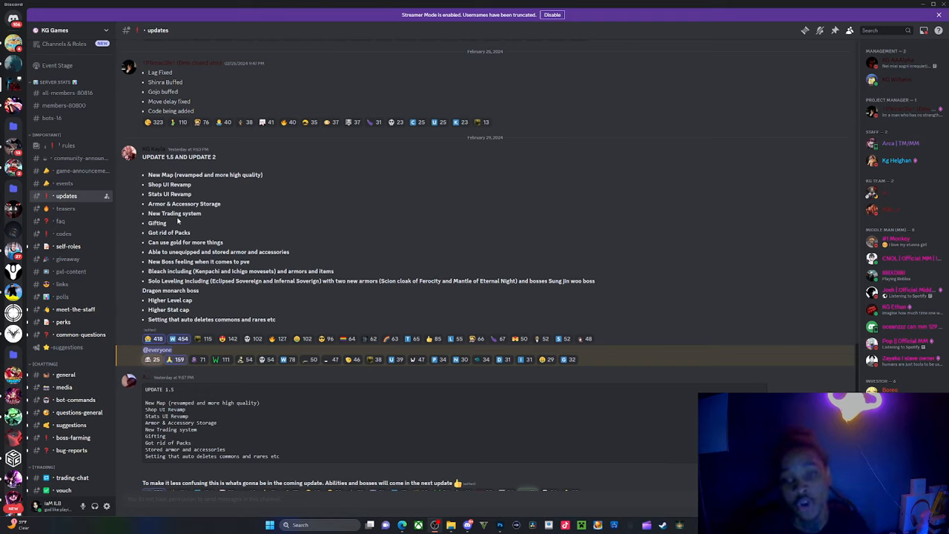
mouse_move(156, 235)
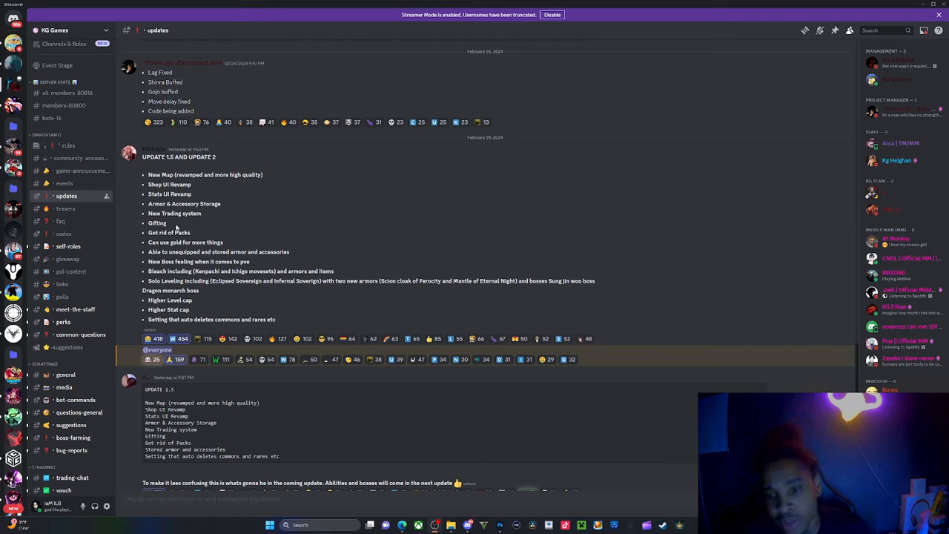
mouse_move(214, 231)
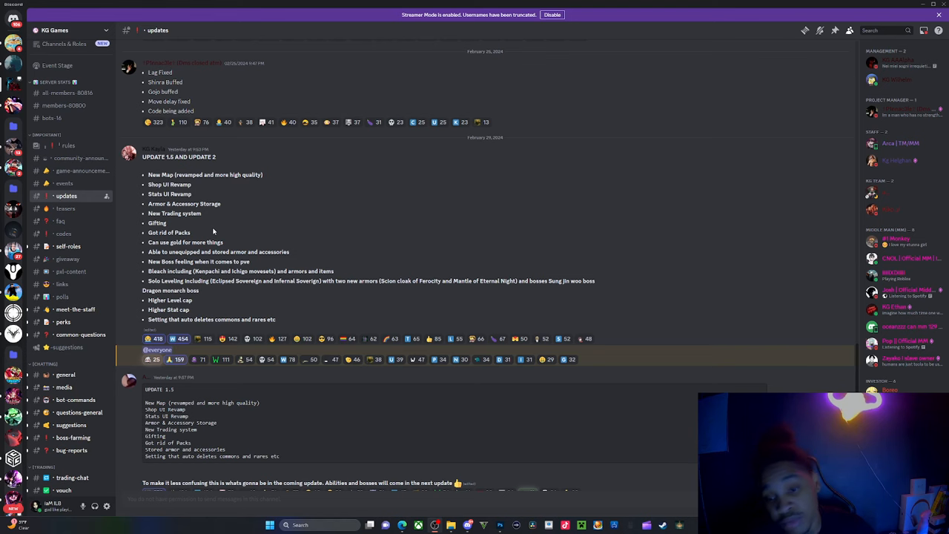
Scroll the #updates channel down to reveal the note that the update hasn't released yet.
scroll("down", 3)
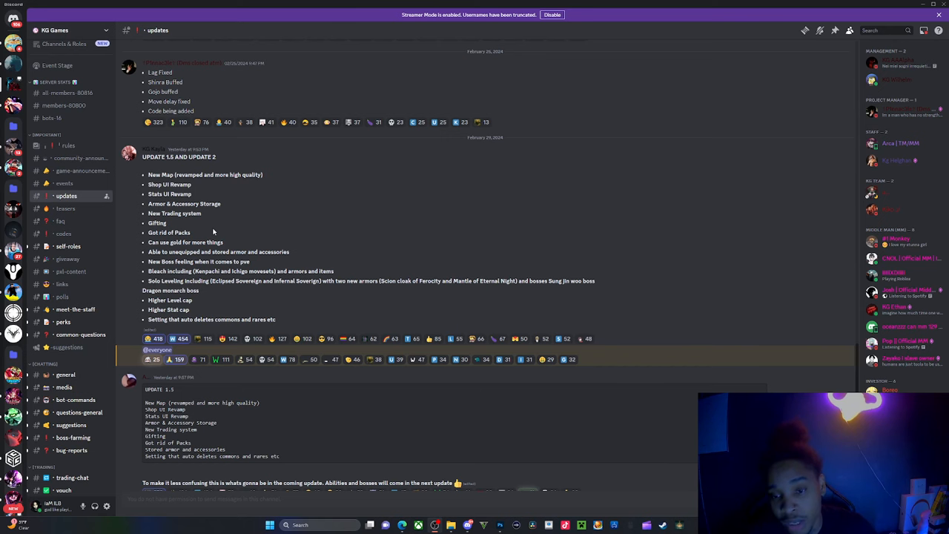
scroll("down", 3)
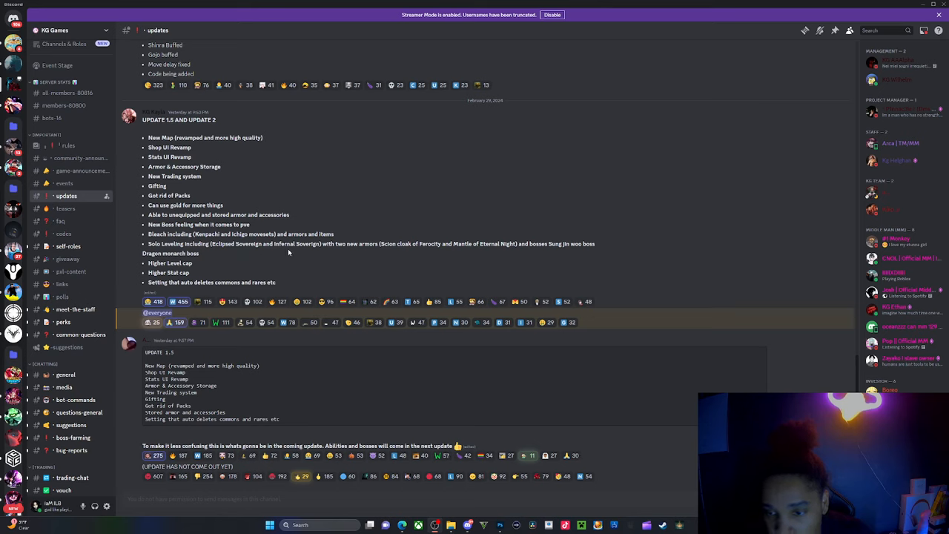
mouse_move(359, 255)
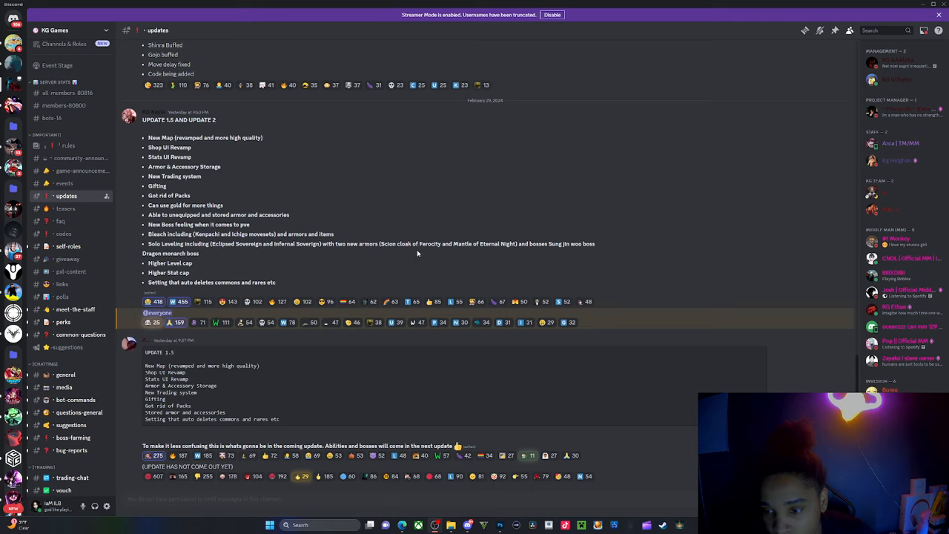
mouse_move(523, 255)
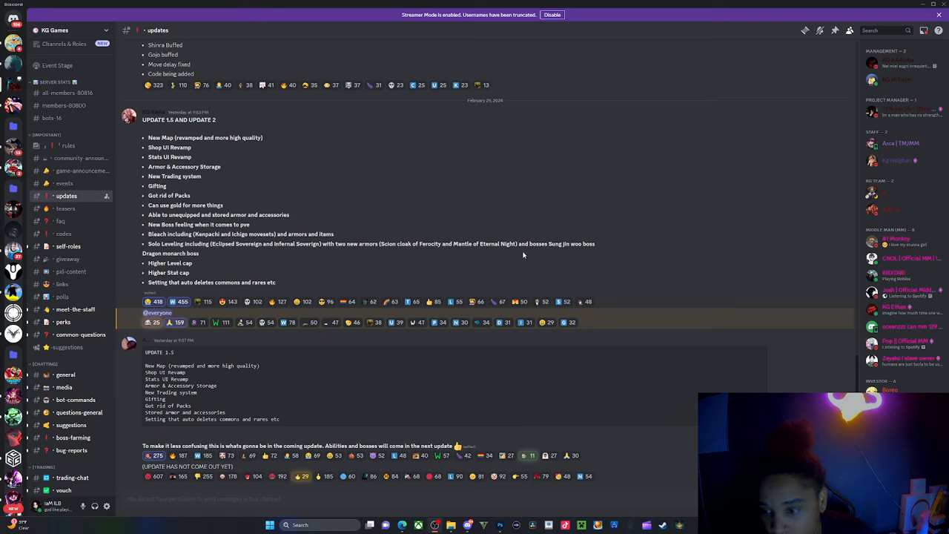
mouse_move(576, 249)
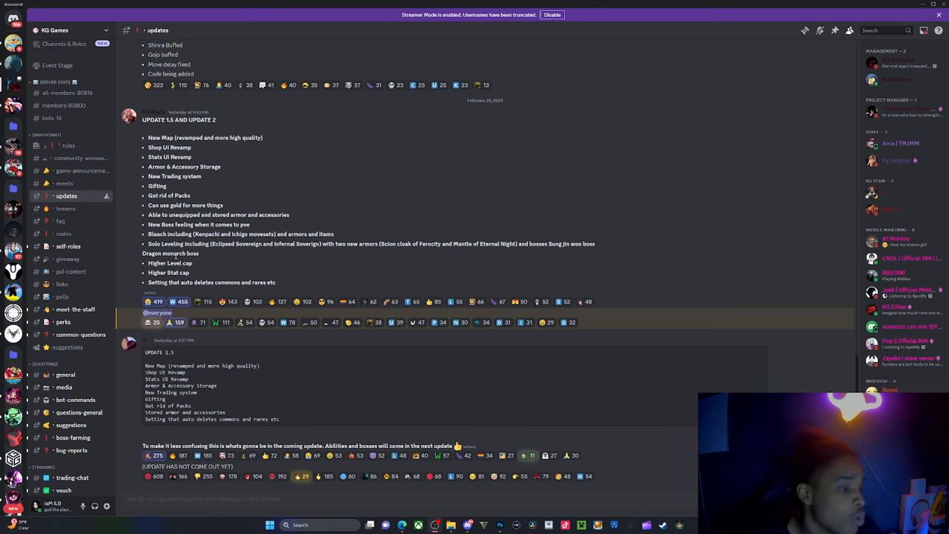
mouse_move(137, 258)
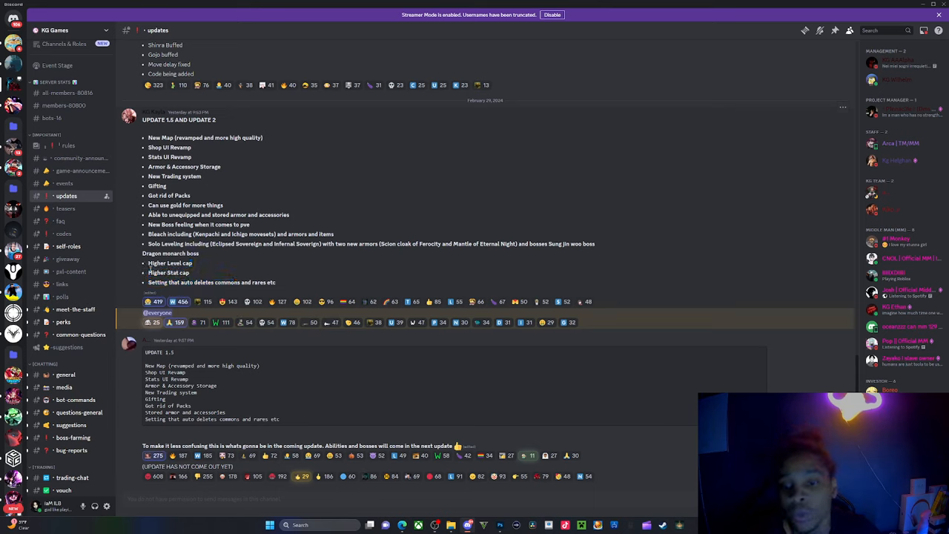
double_click(169, 262)
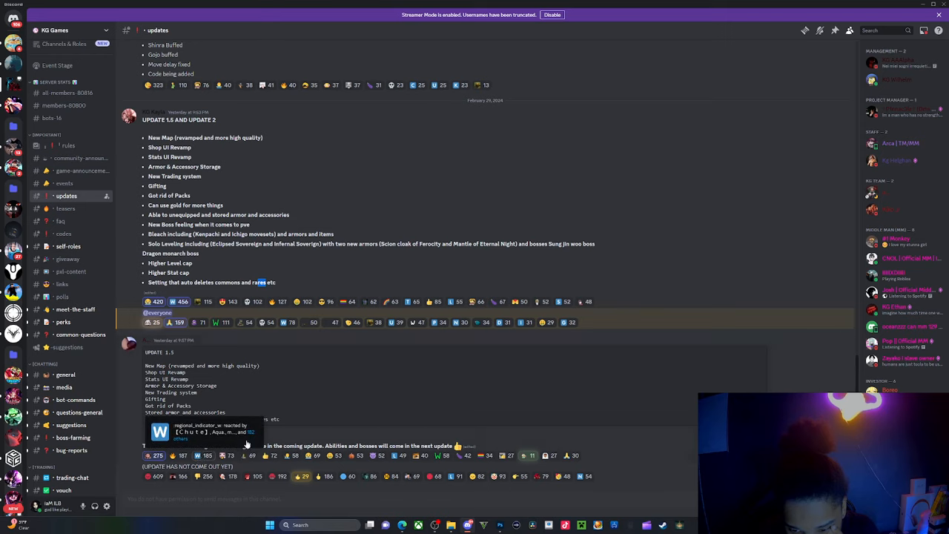
mouse_move(405, 378)
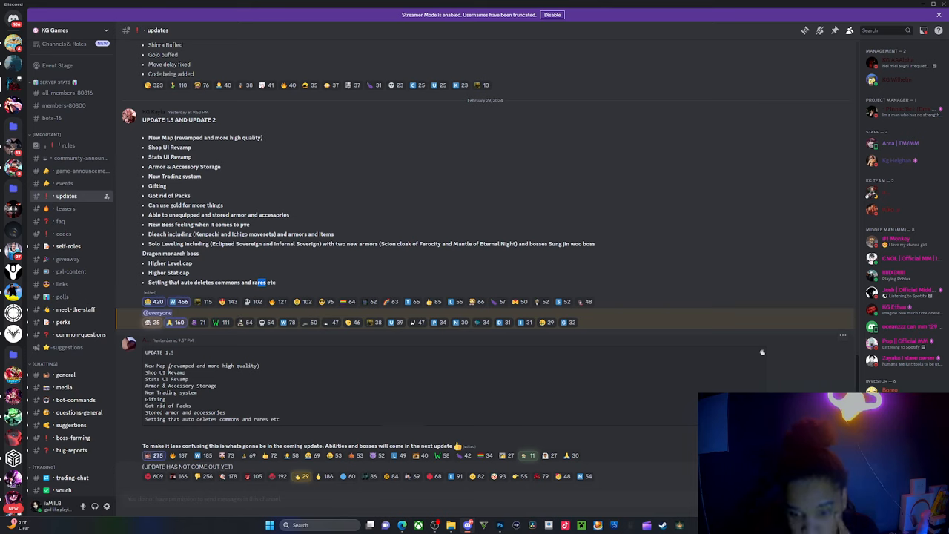
left_click_drag(145, 365, 280, 418)
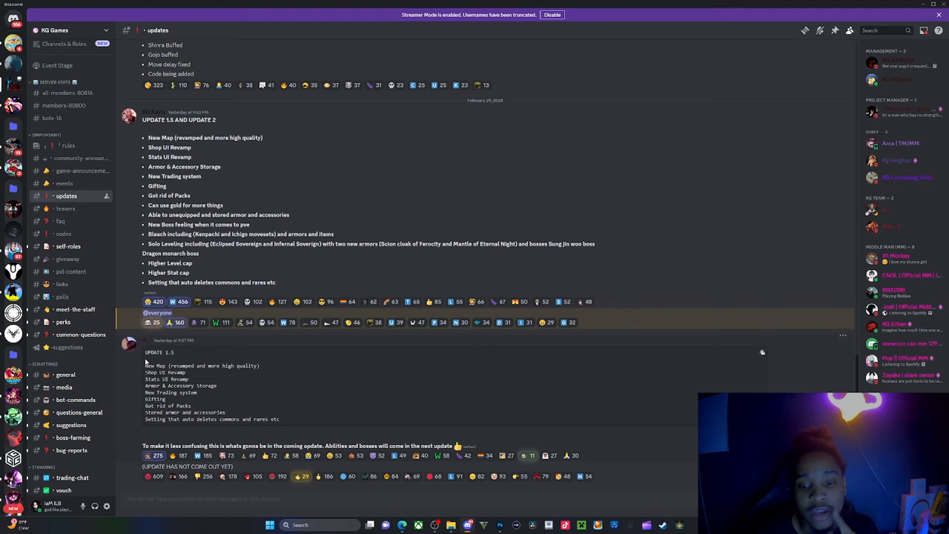
left_click_drag(146, 365, 280, 419)
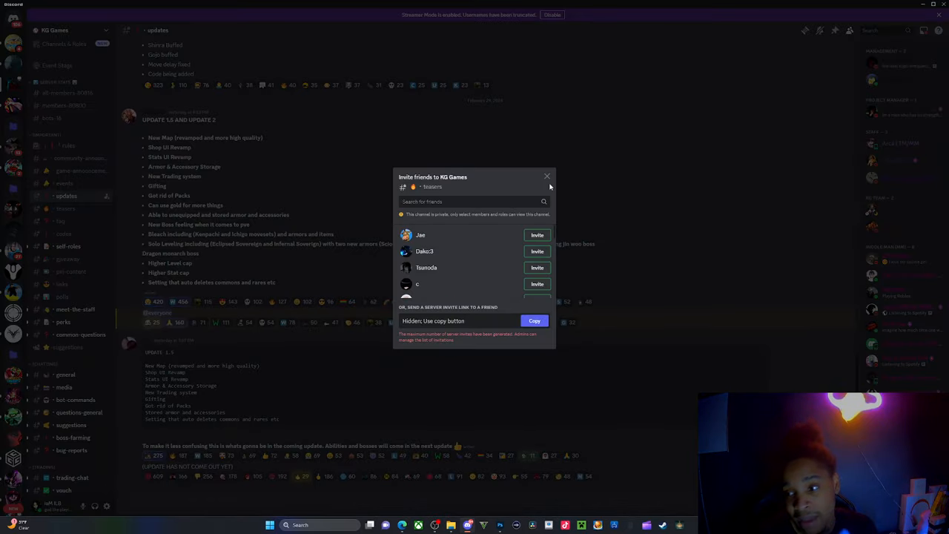
left_click(547, 177)
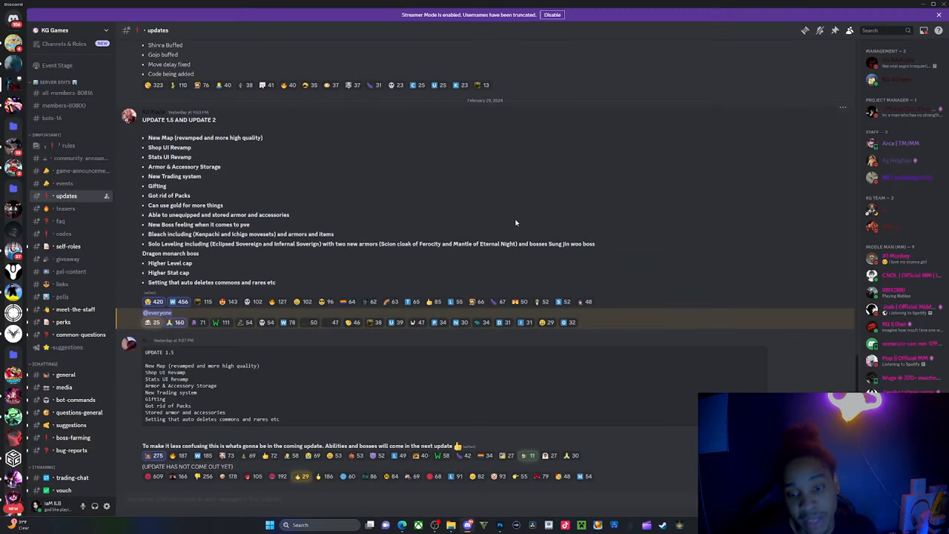